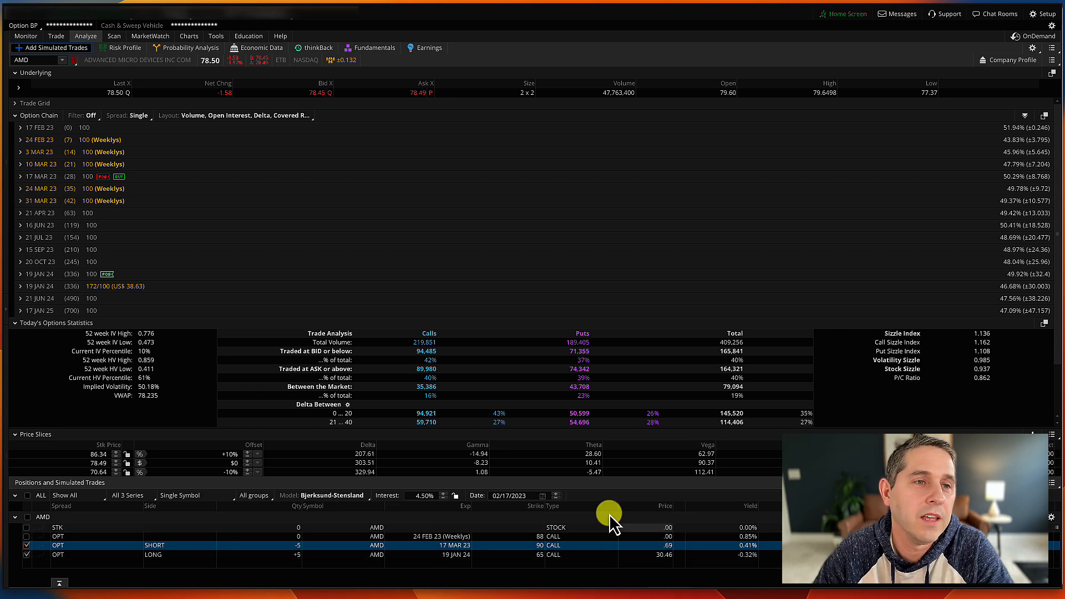
Show the AMD position's risk graph and hover to read the low-price loss and breakevens near 93 and 96.
click(125, 47)
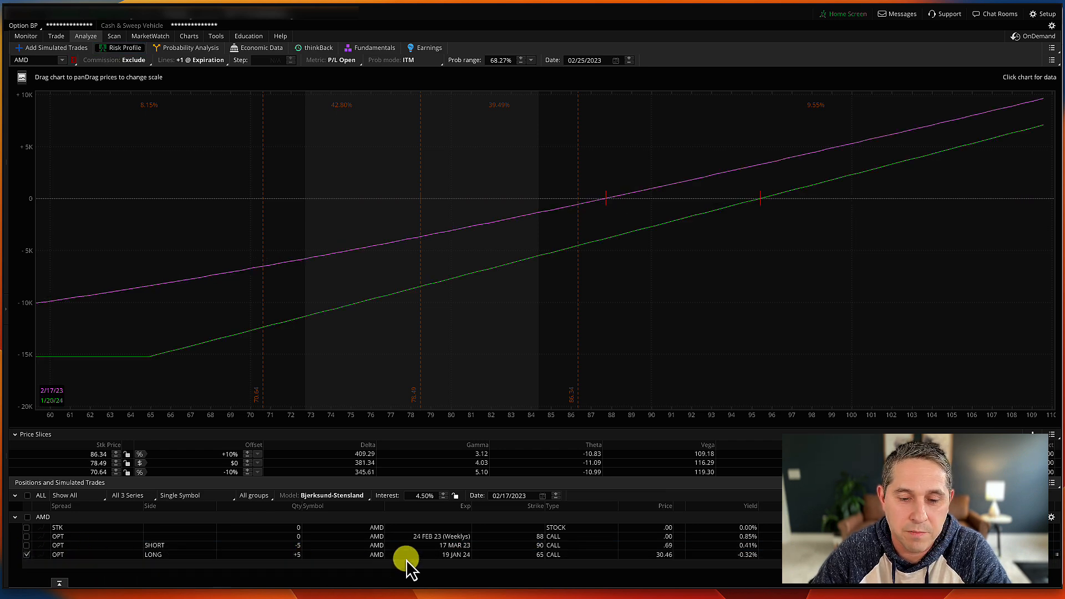
mouse_move(442, 560)
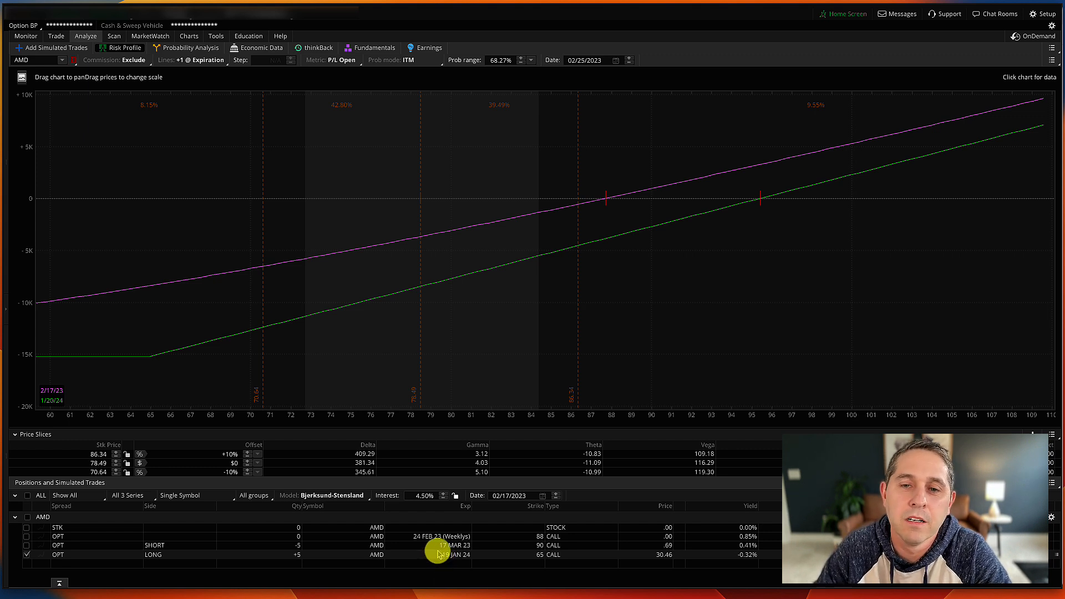
mouse_move(71, 359)
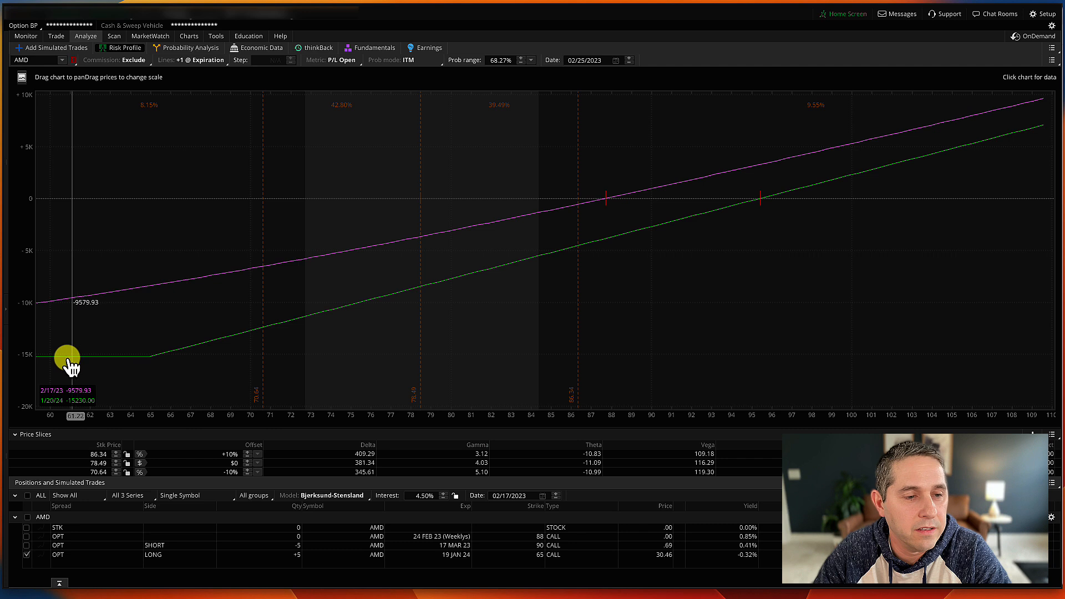
drag(68, 359, 116, 358)
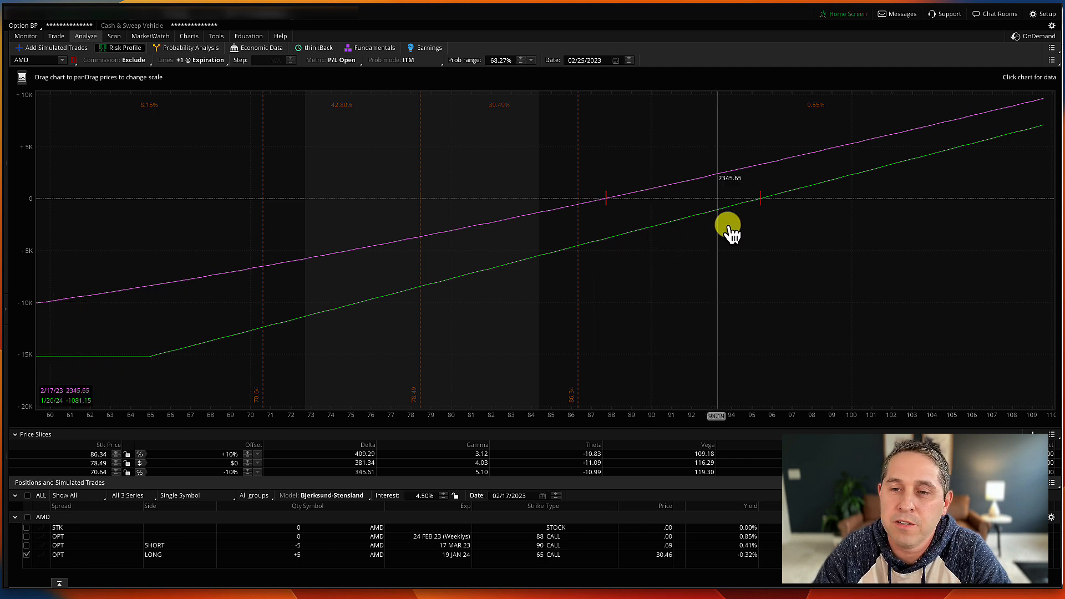
drag(717, 227, 737, 227)
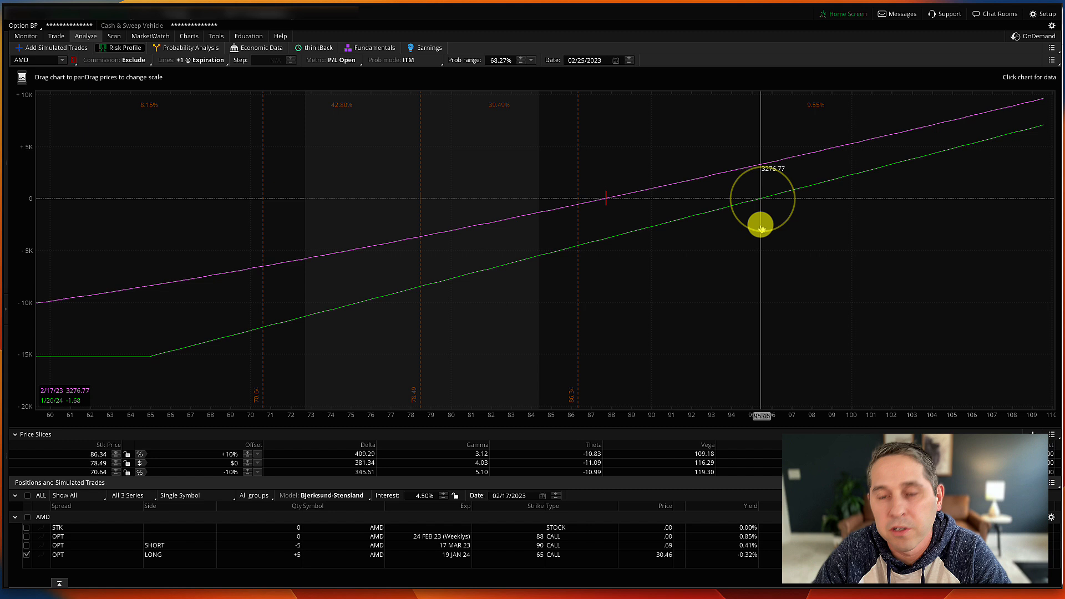
drag(762, 228, 743, 234)
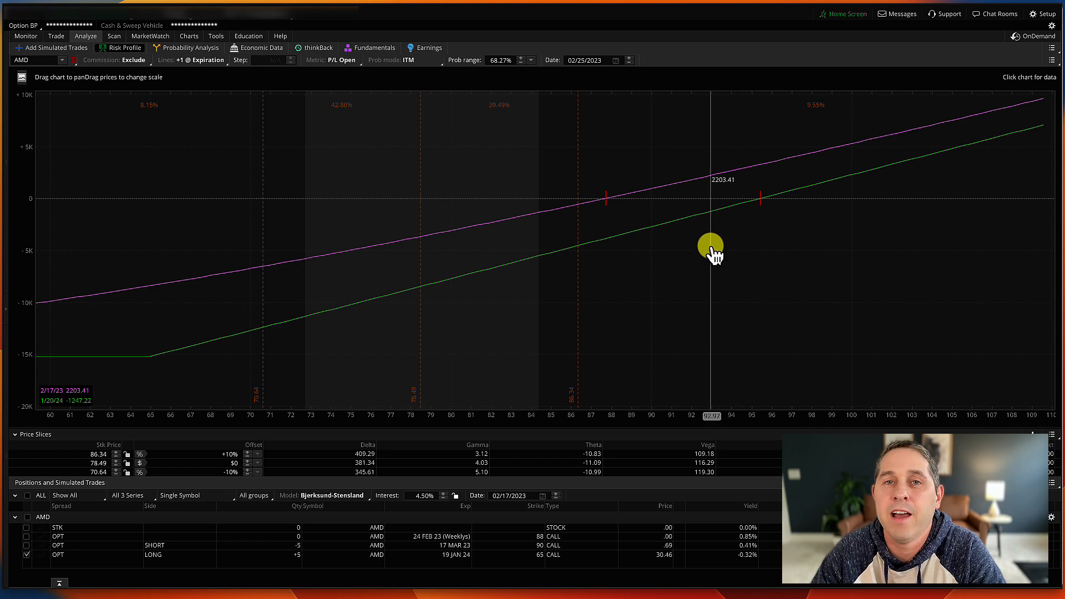
drag(710, 244, 761, 241)
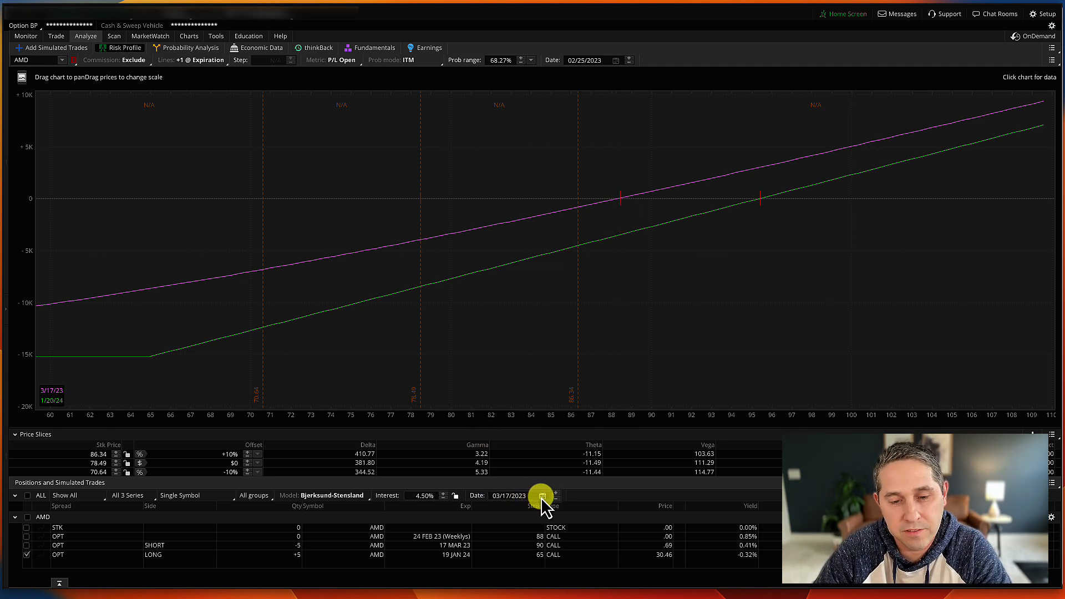
click(547, 495)
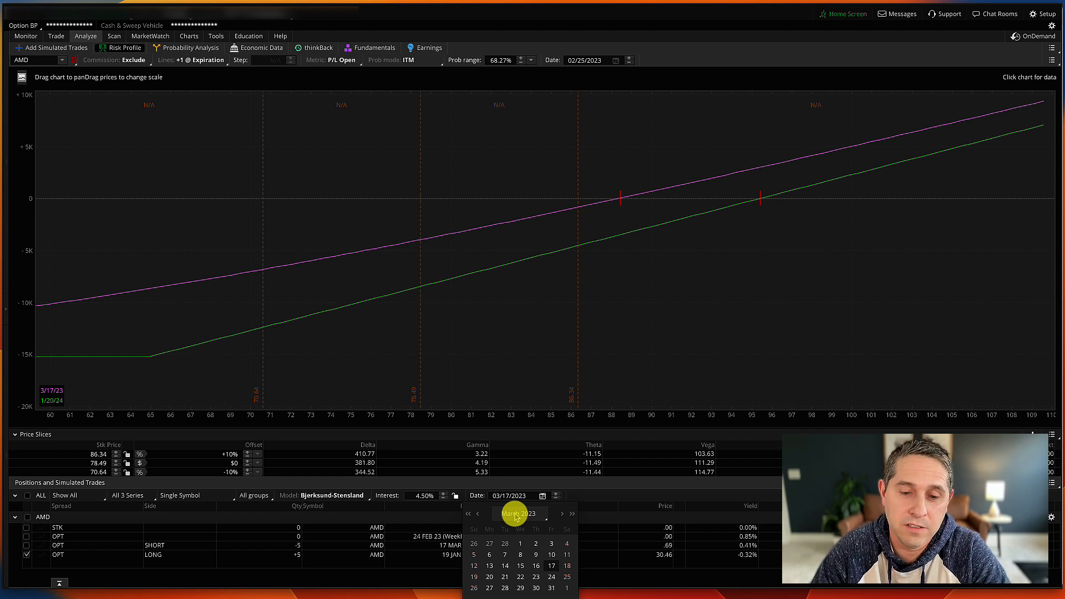
mouse_move(112, 513)
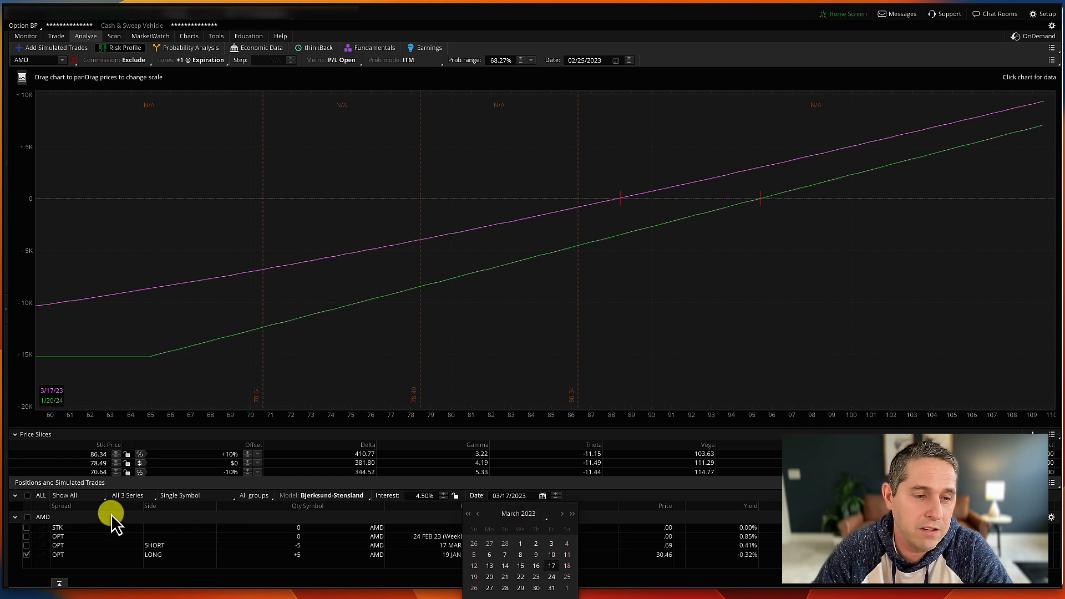
mouse_move(333, 275)
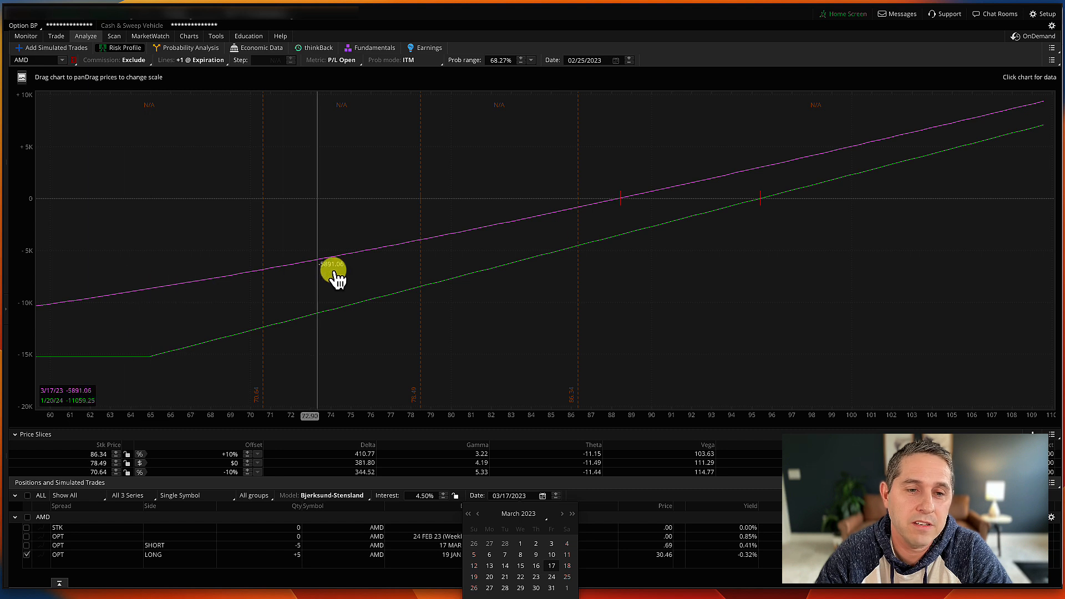
drag(333, 275, 618, 201)
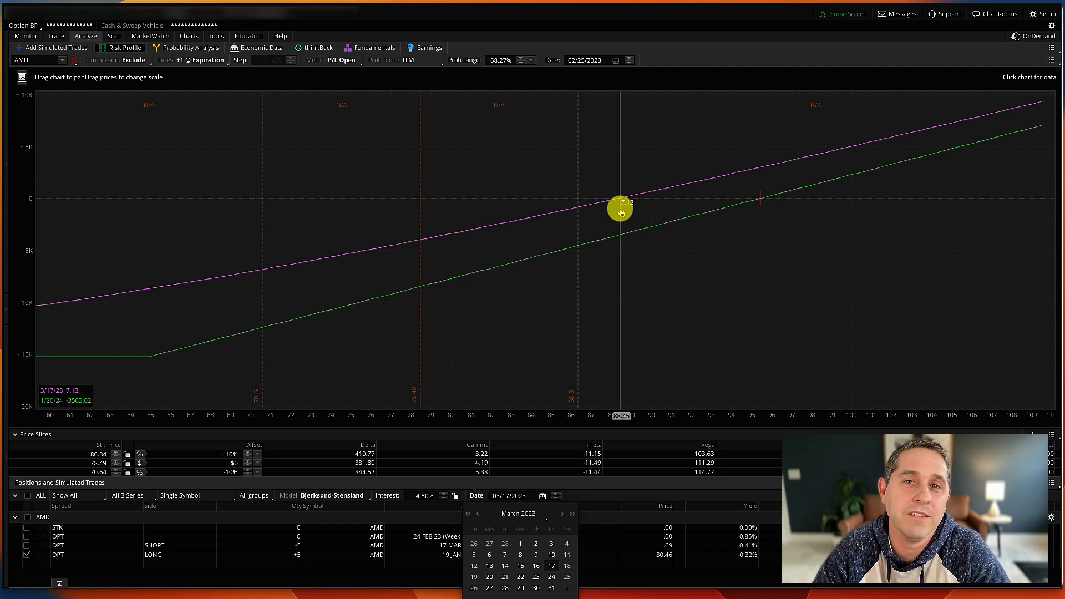
mouse_move(619, 214)
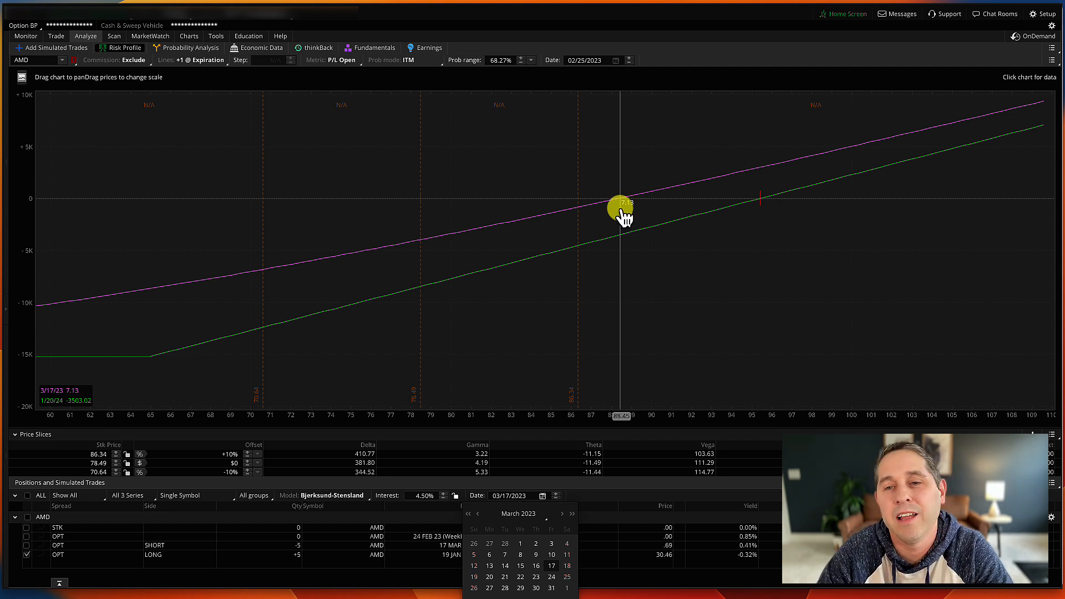
drag(620, 208, 758, 207)
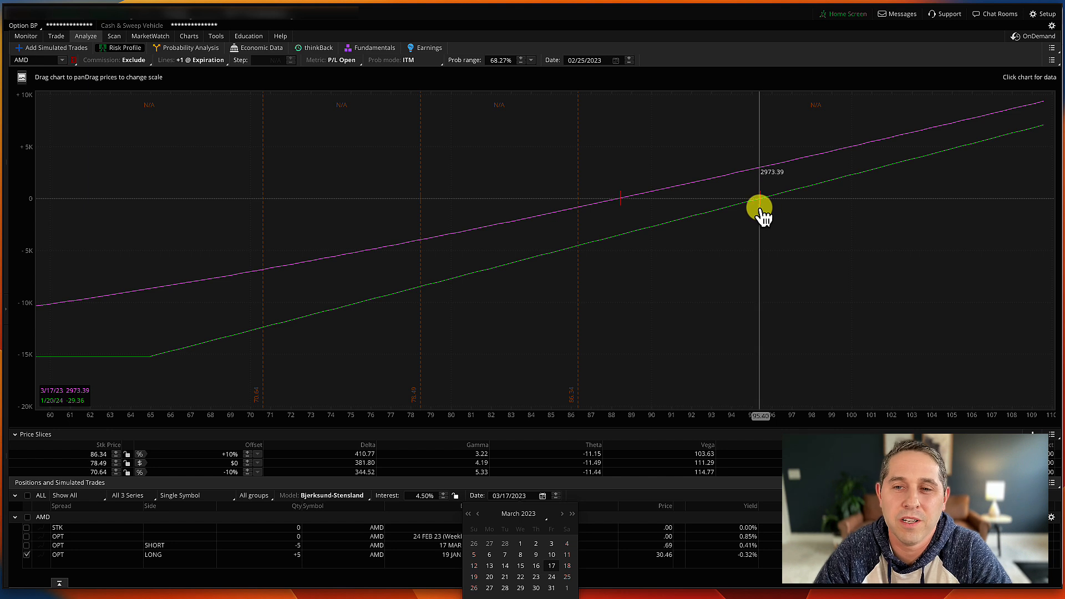
drag(761, 207, 623, 211)
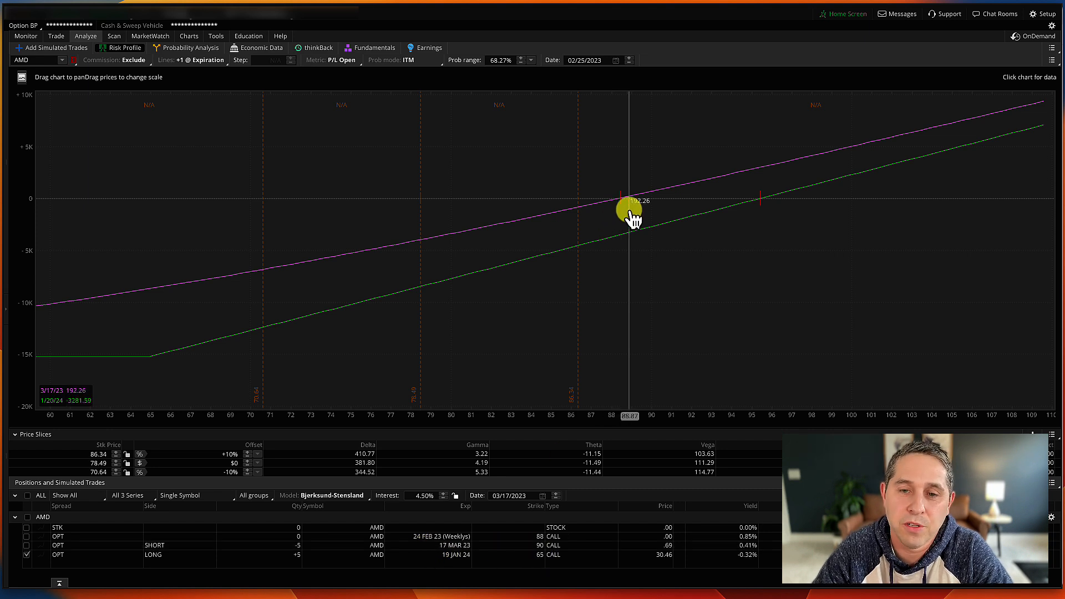
drag(628, 210, 652, 208)
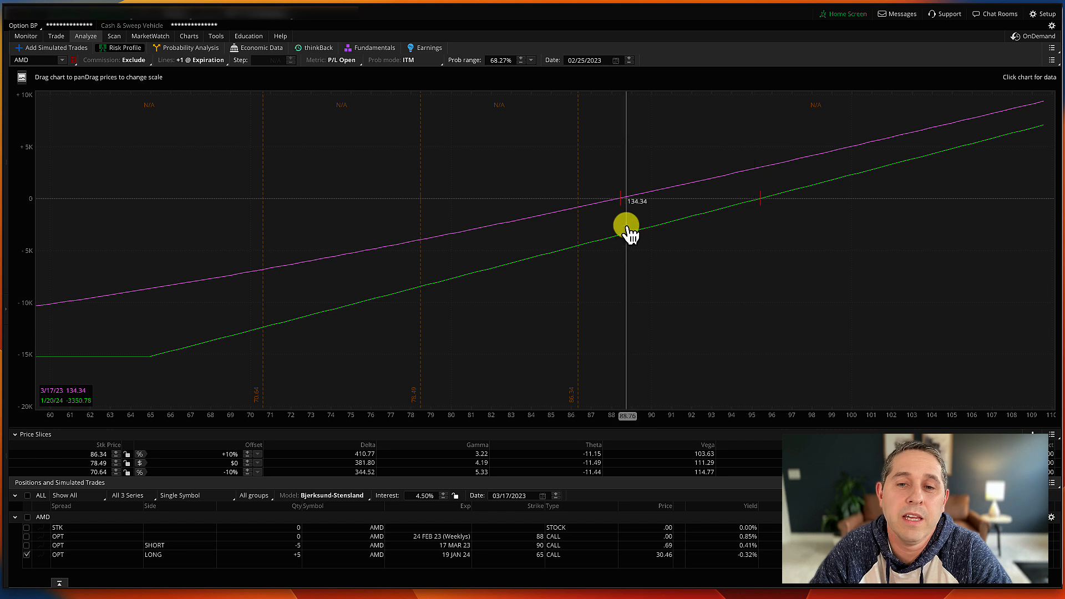
drag(624, 227, 661, 221)
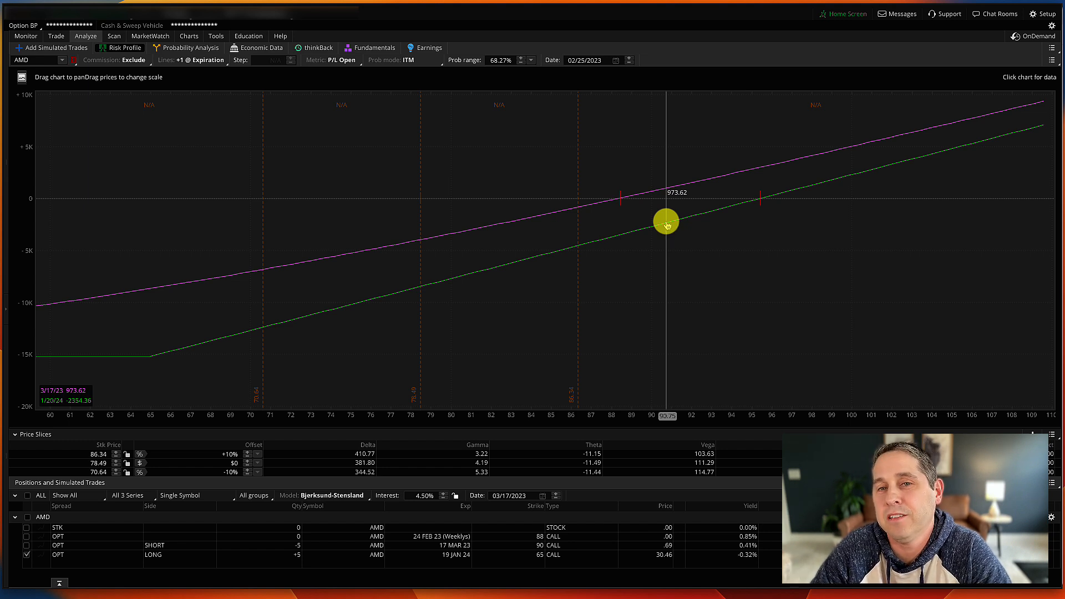
drag(666, 224, 643, 197)
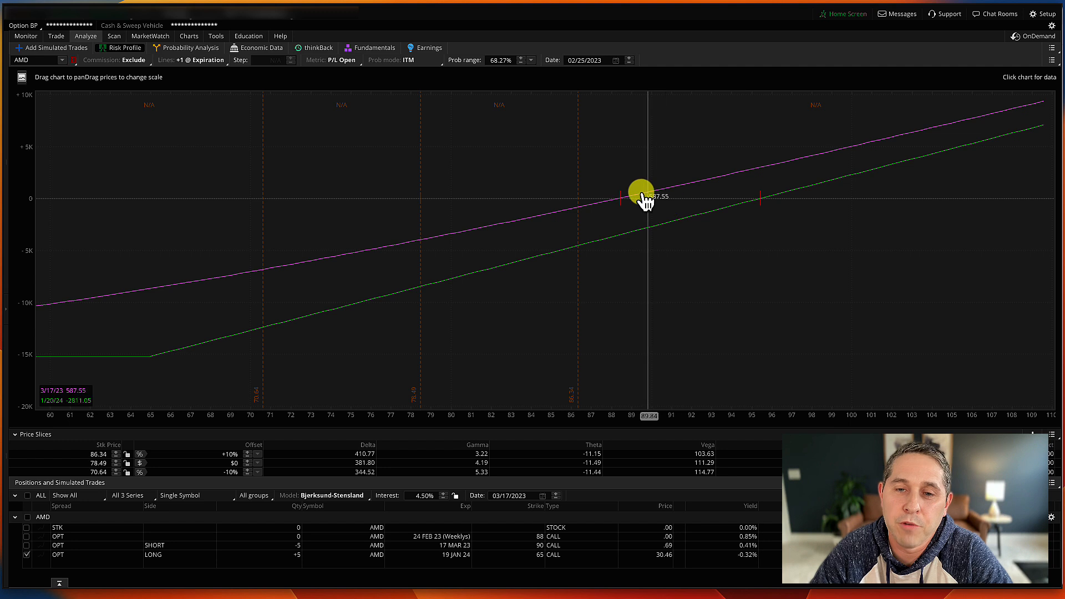
drag(649, 197, 614, 201)
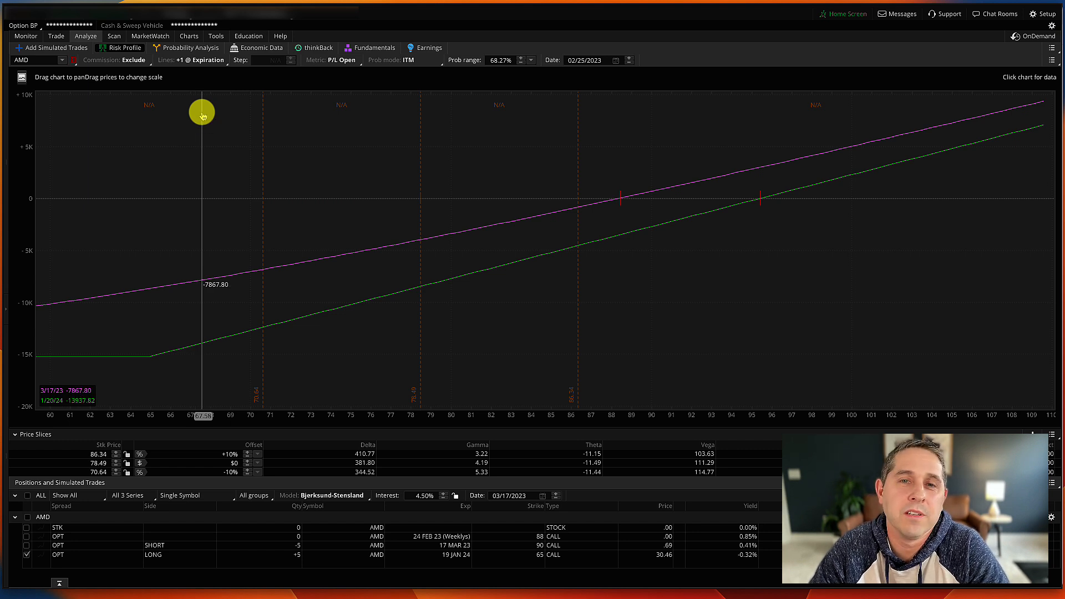
drag(202, 115, 282, 122)
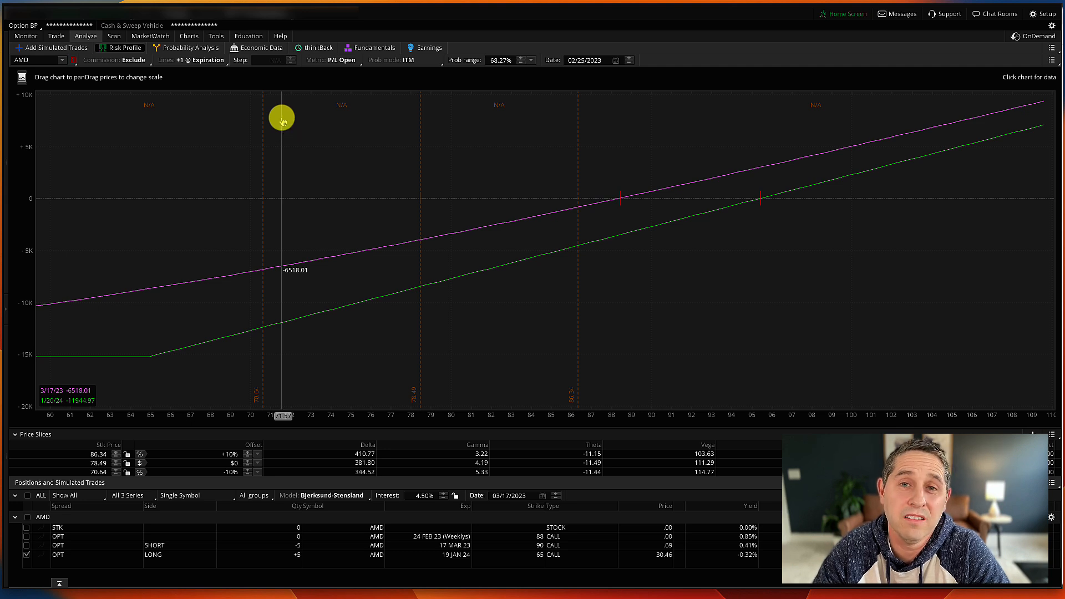
mouse_move(752, 174)
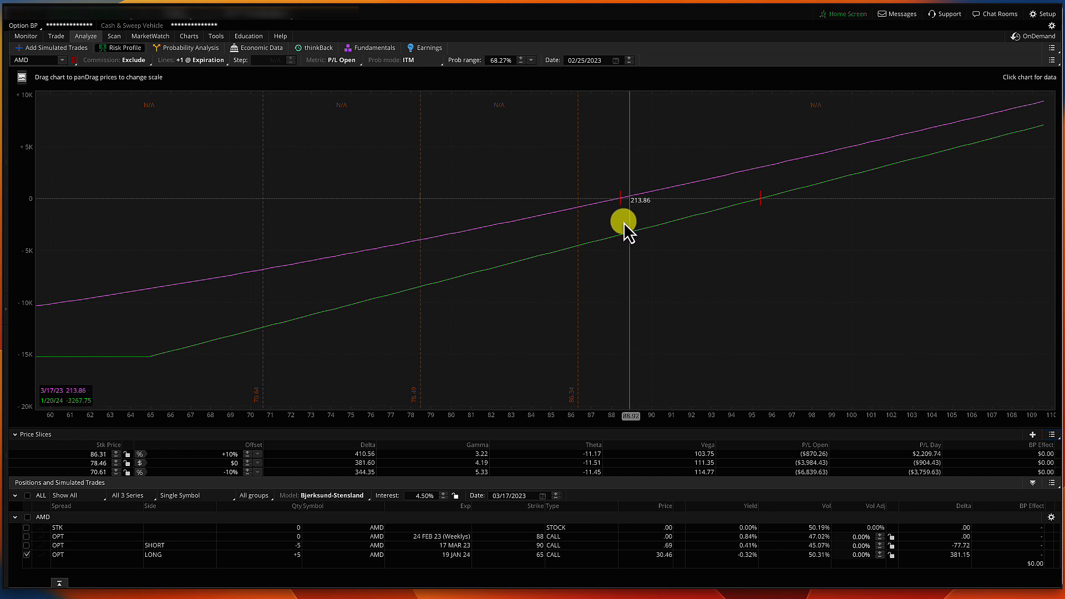
Include the SHORT 17 MAR 23 90 CALL so the profile shows the diagonal's capped shape.
click(170, 545)
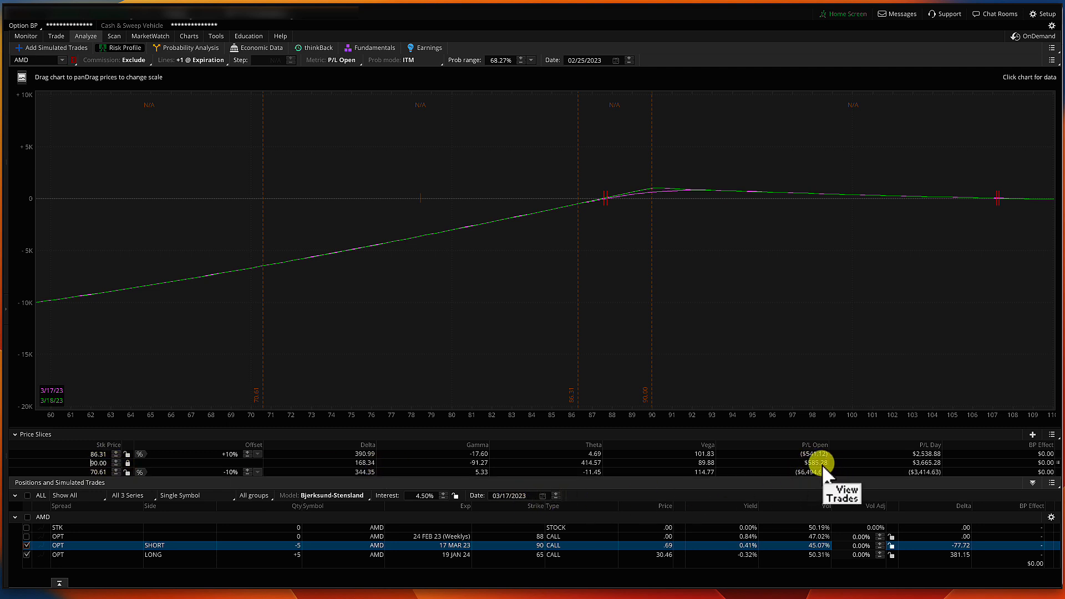
mouse_move(809, 473)
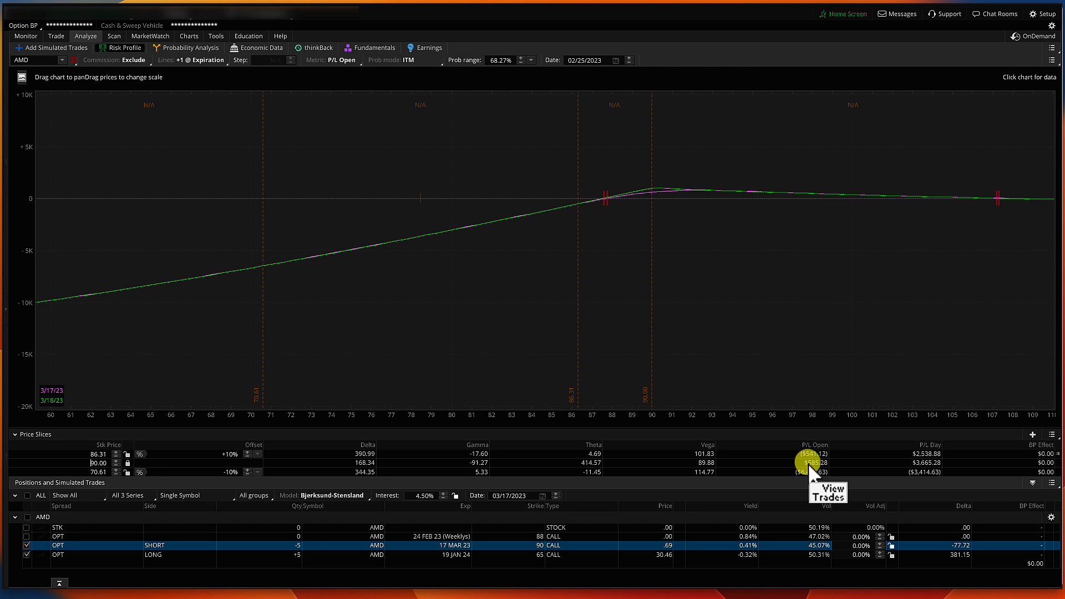
mouse_move(810, 469)
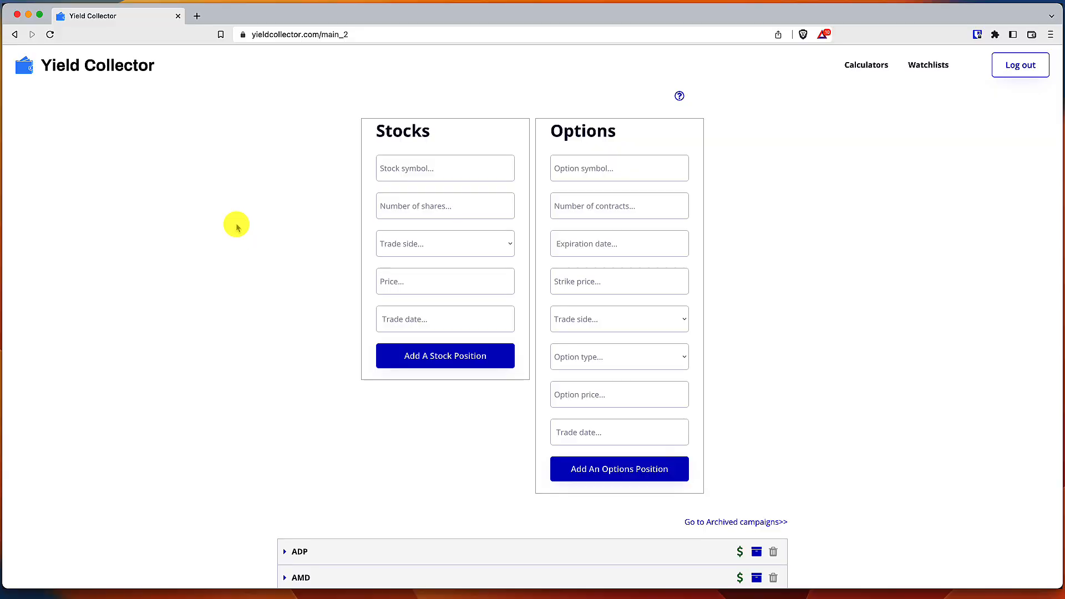
mouse_move(285, 243)
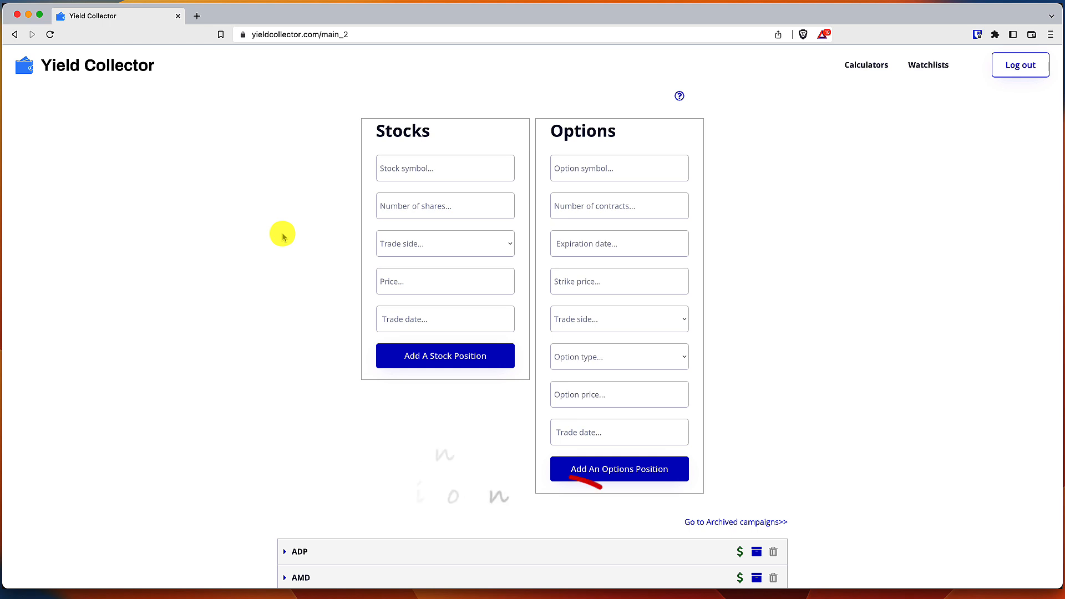
Expand the AMD campaign to list its six call trades and −$13,785 net premium.
scroll(down, 3)
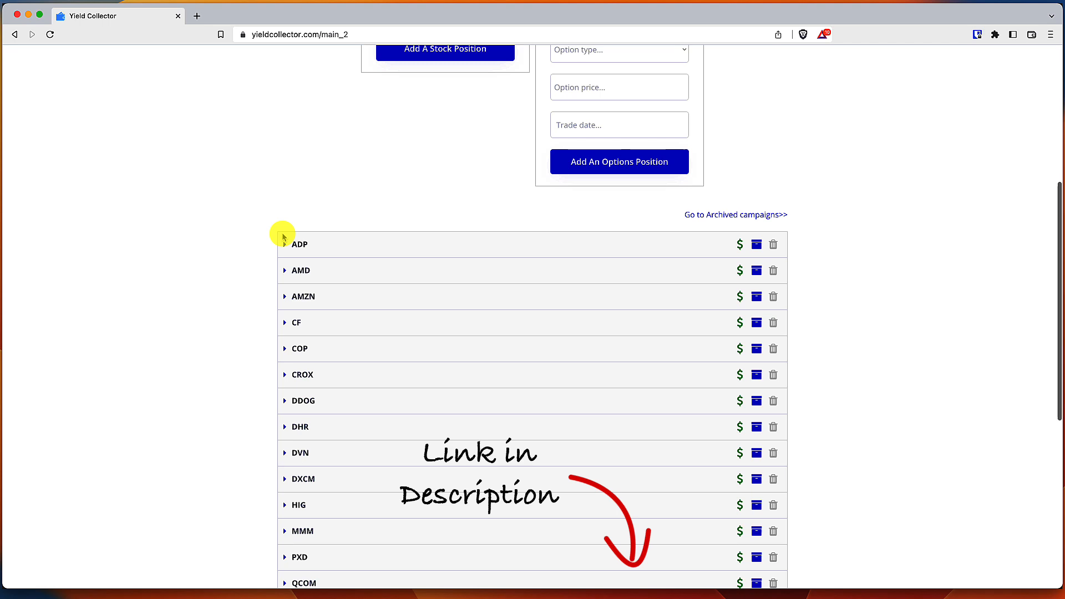
click(285, 271)
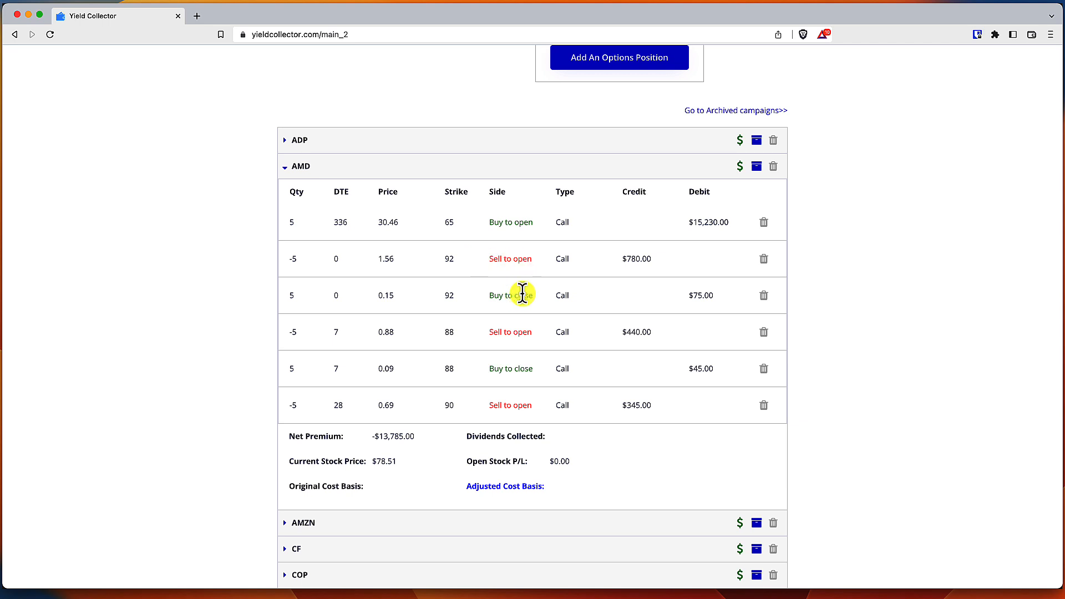
mouse_move(588, 266)
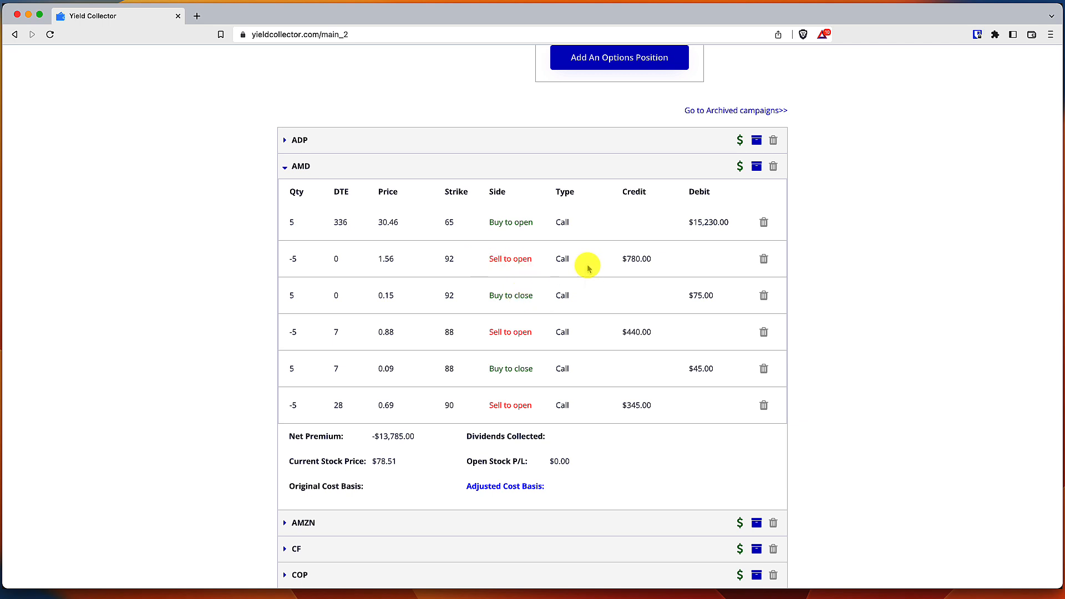
mouse_move(609, 276)
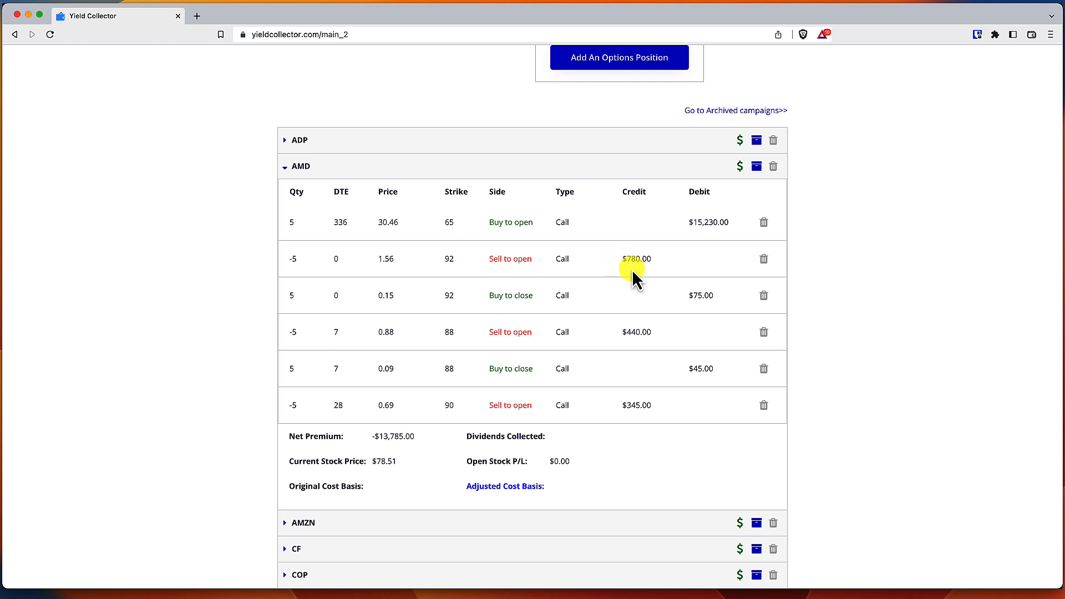
mouse_move(643, 400)
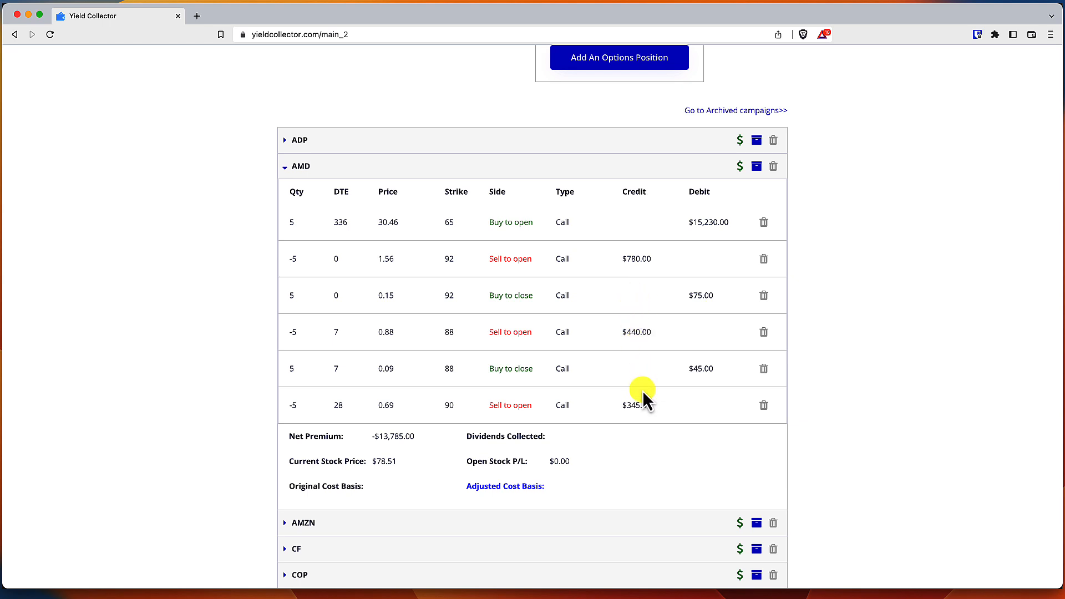
mouse_move(652, 318)
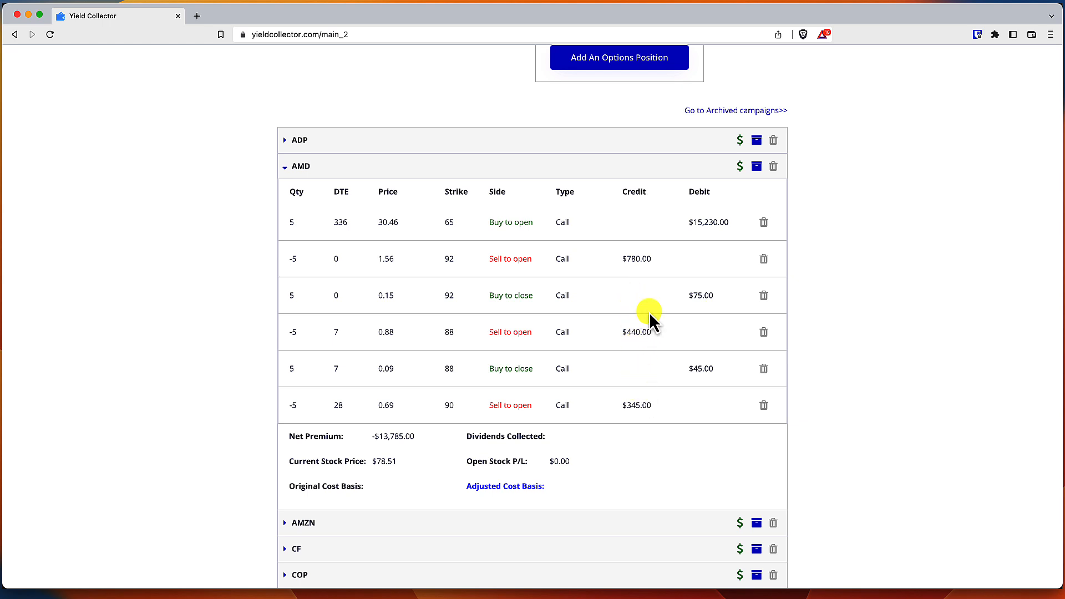
mouse_move(692, 222)
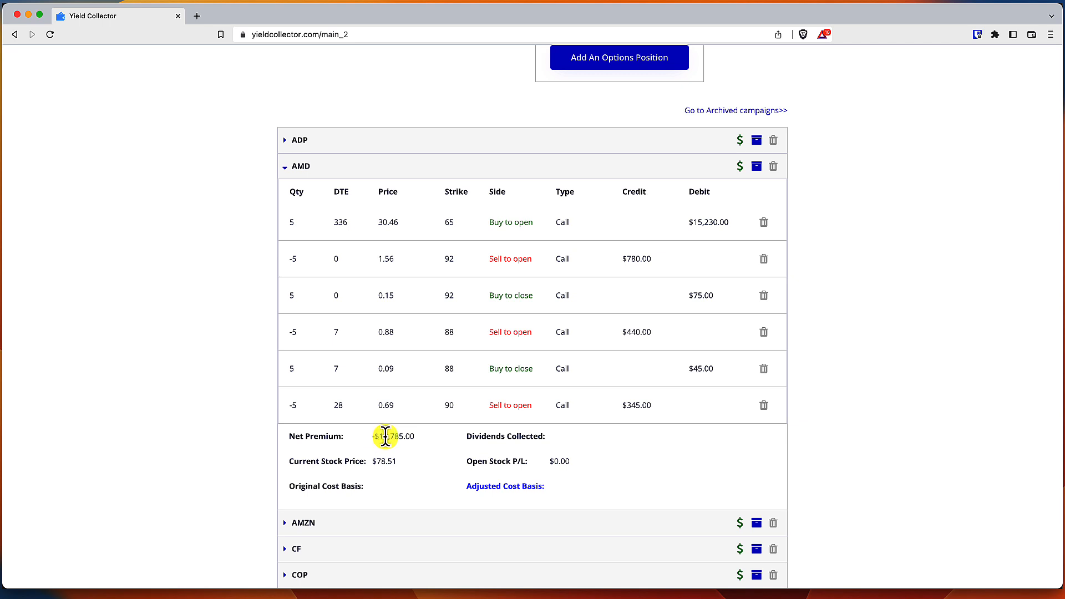
mouse_move(609, 297)
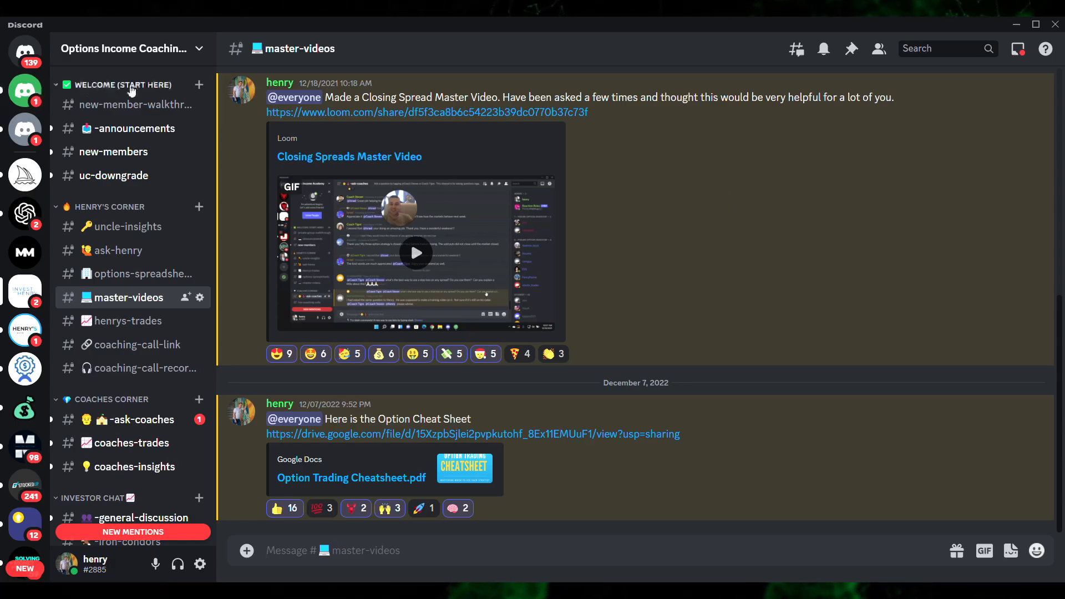
Step through uncle-insights, ask and options-spreadsheets to reach the trades channel of AMD, TSLA, ABNB and AMZN posts.
click(125, 227)
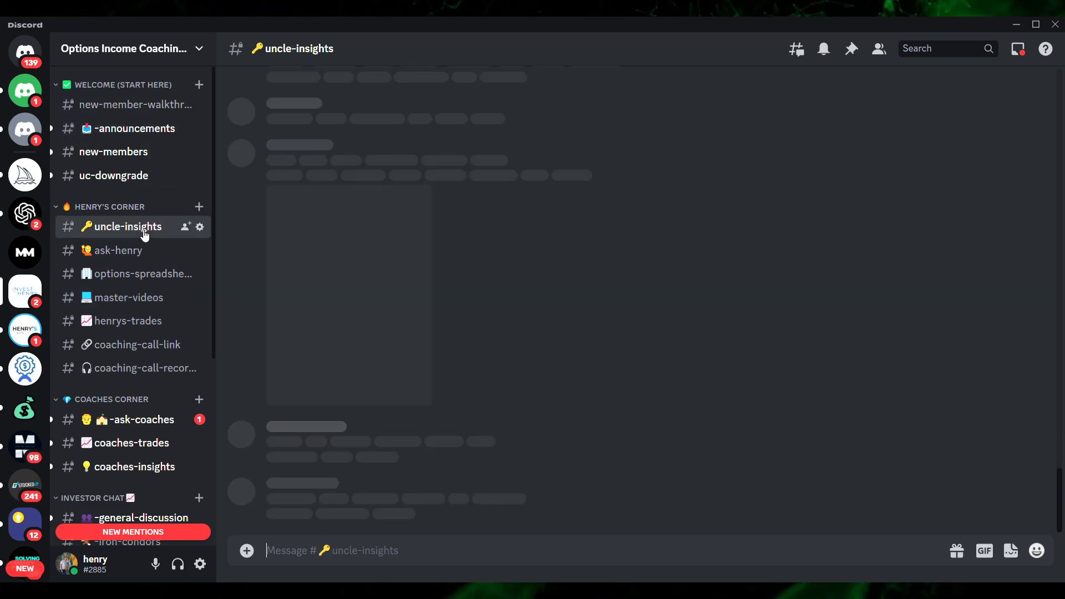
click(119, 250)
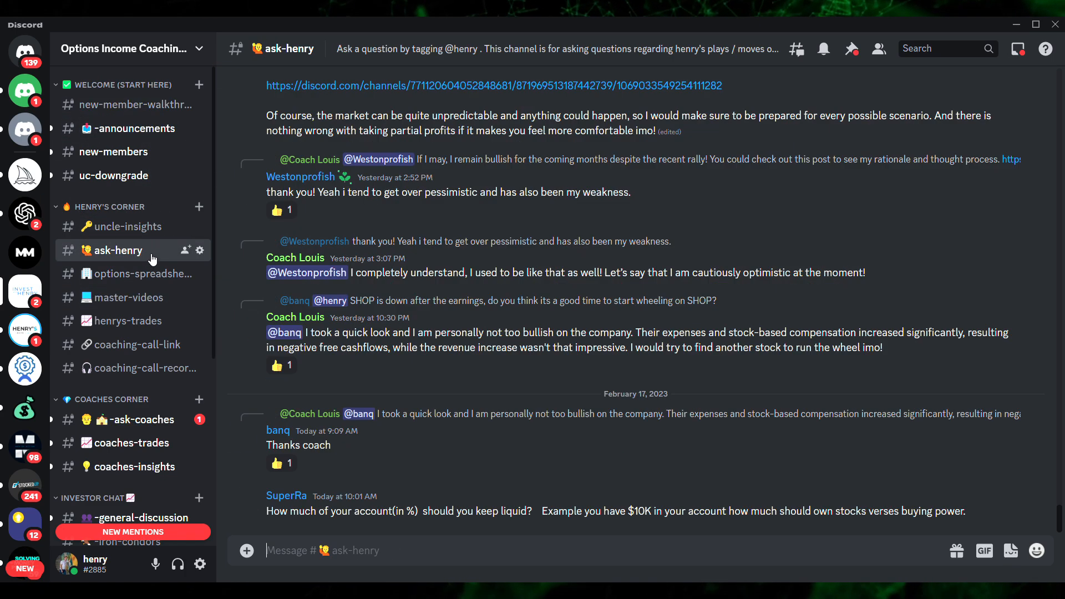
click(144, 273)
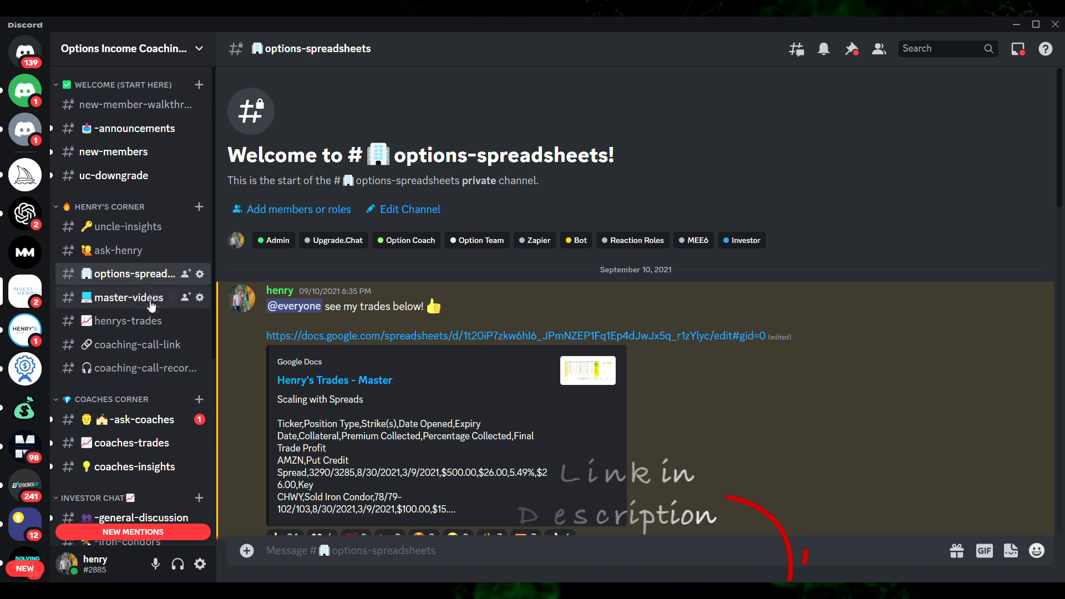
click(124, 297)
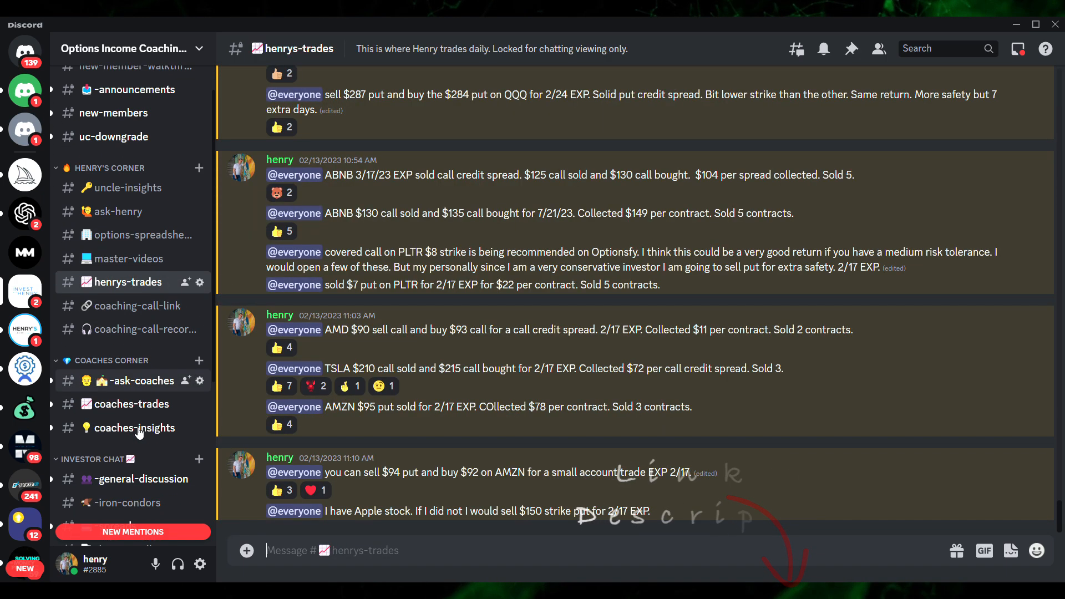
scroll(down, 3)
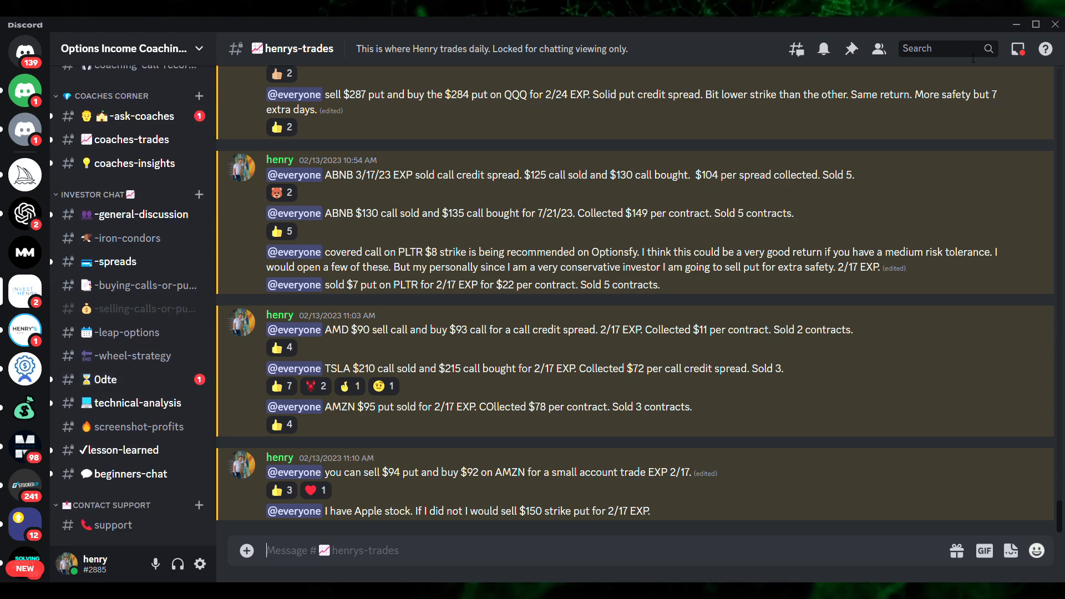